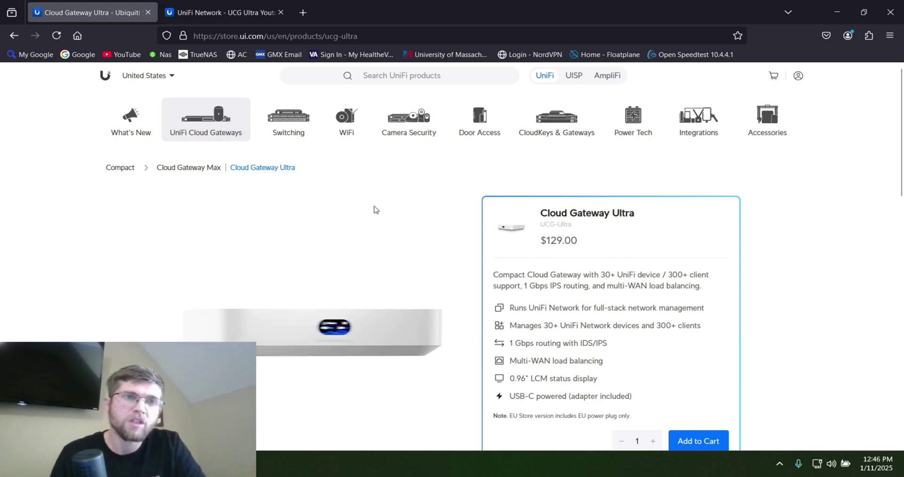
Switch to the UCG Ultra Youtube gateway's dashboard and bring the earlier ping results into view.
{"action": "left_click", "coordinate": [229, 13]}
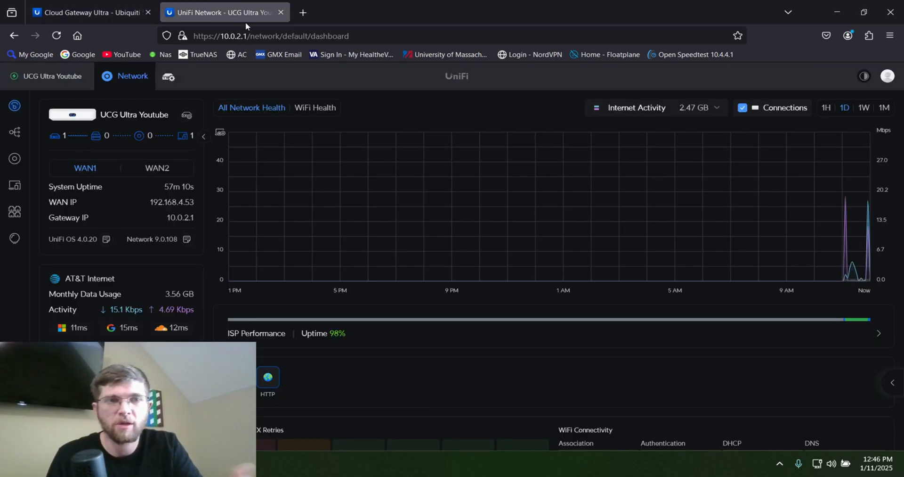
{"action": "left_click", "coordinate": [276, 36]}
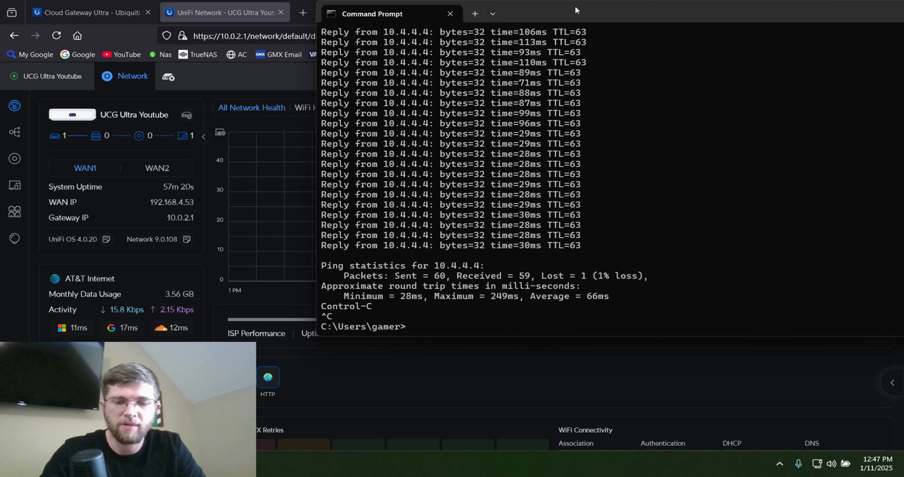
Run ipconfig and highlight the default gateway address 10.0.2.1.
{"action": "type", "text": "ipconfig"}
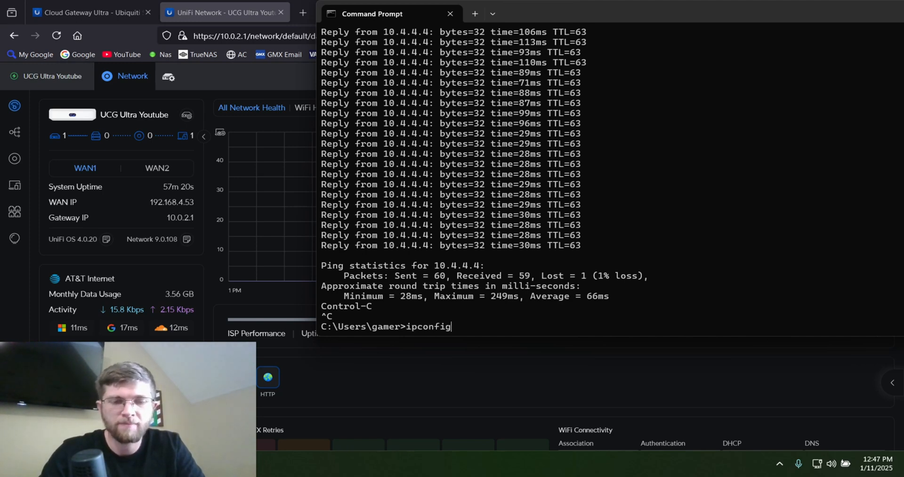
{"action": "key", "text": "Enter"}
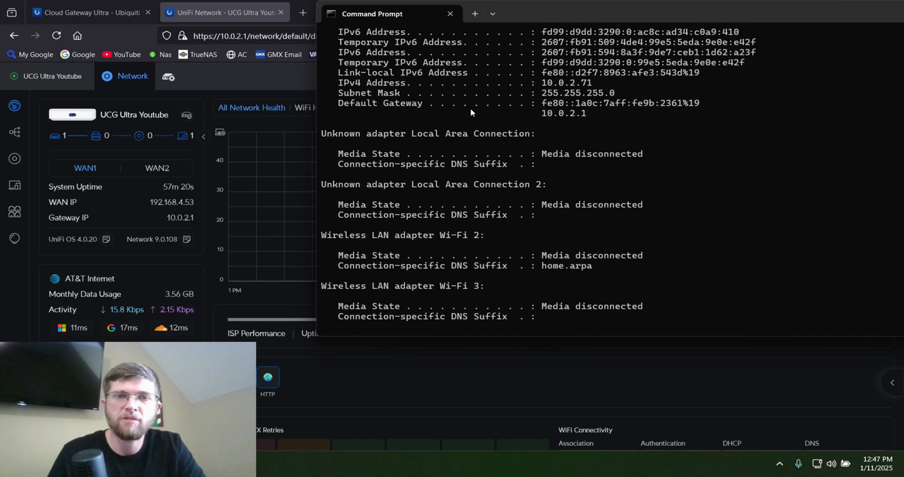
{"action": "left_click_drag", "start_coordinate": [339, 102], "coordinate": [449, 103]}
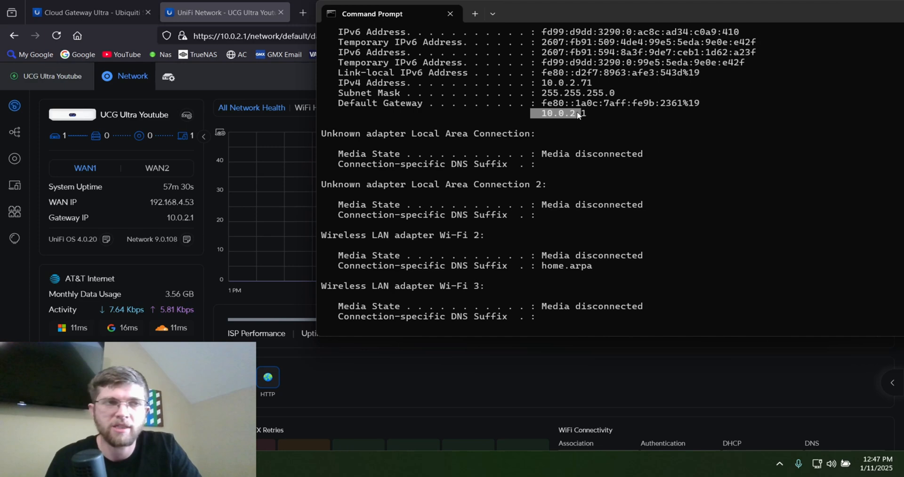
{"action": "mouse_move", "coordinate": [563, 107]}
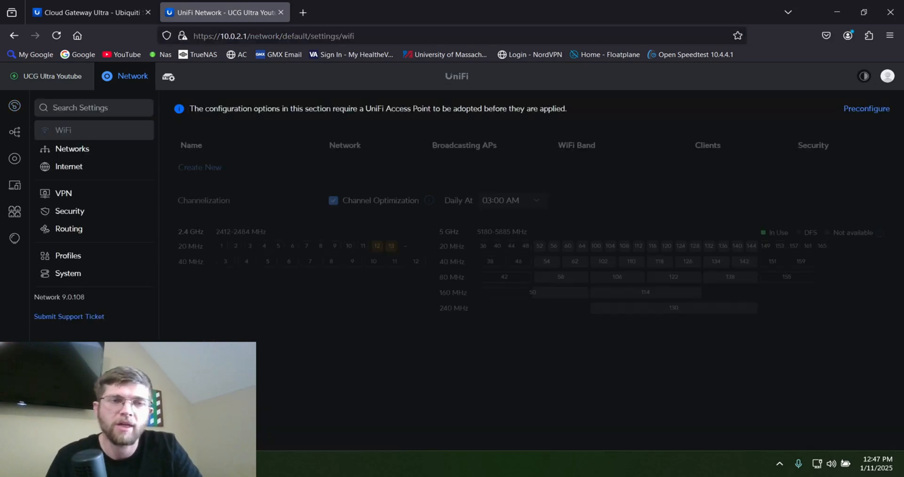
In Internet settings, keep Port 4 (GE) as the Secondary (WAN2) failover connection.
{"action": "left_click", "coordinate": [69, 167]}
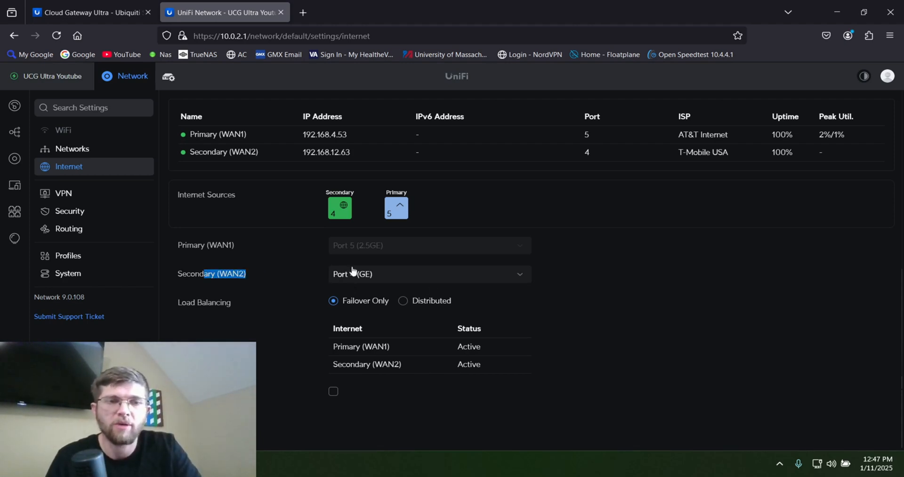
{"action": "left_click", "coordinate": [429, 274]}
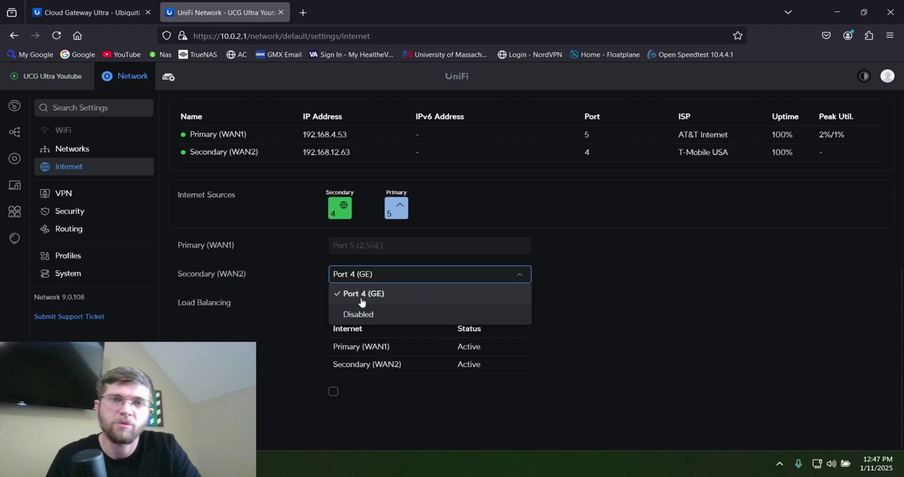
{"action": "left_click", "coordinate": [361, 293]}
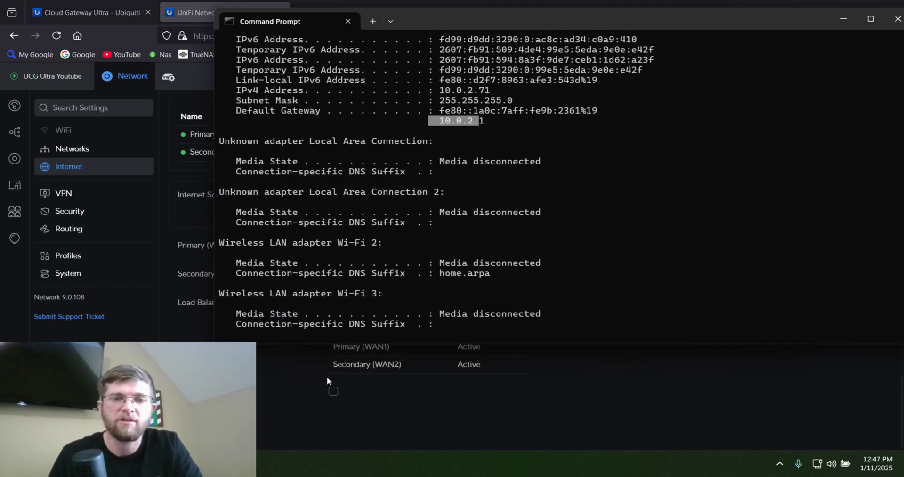
Start a continuous ping to 10.4.4.4 with -t and watch the replies.
{"action": "scroll", "scroll_direction": "down", "scroll_amount": 3}
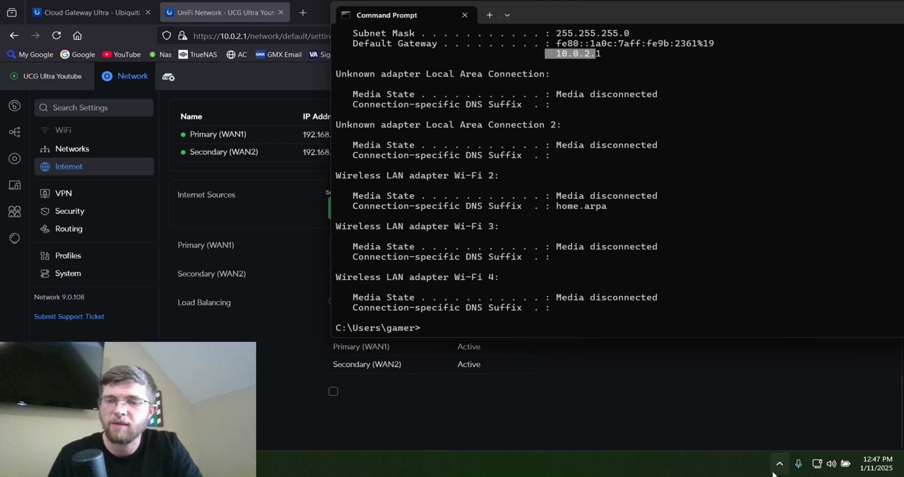
{"action": "left_click", "coordinate": [779, 464]}
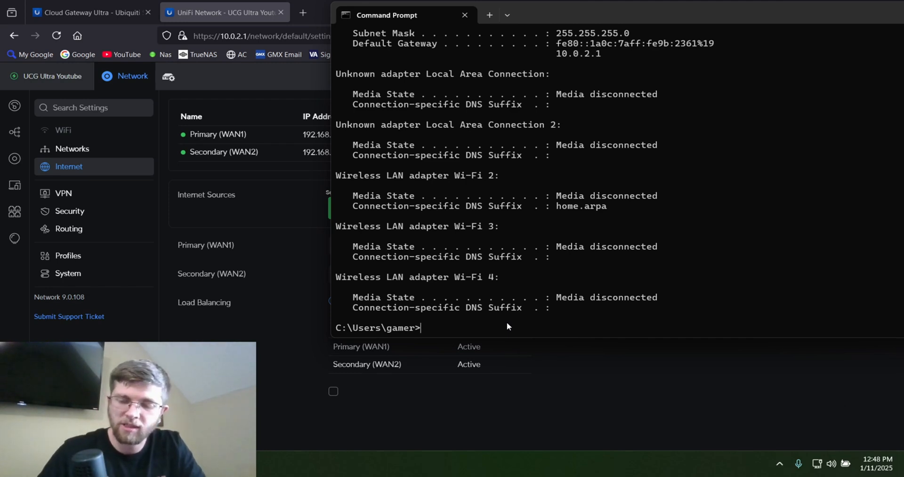
{"action": "type", "text": "10.4.4."}
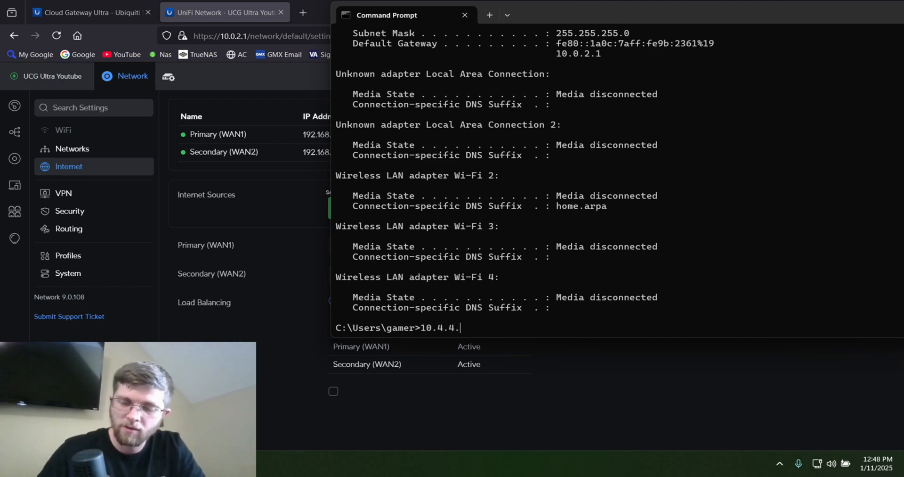
{"action": "type", "text": "1"}
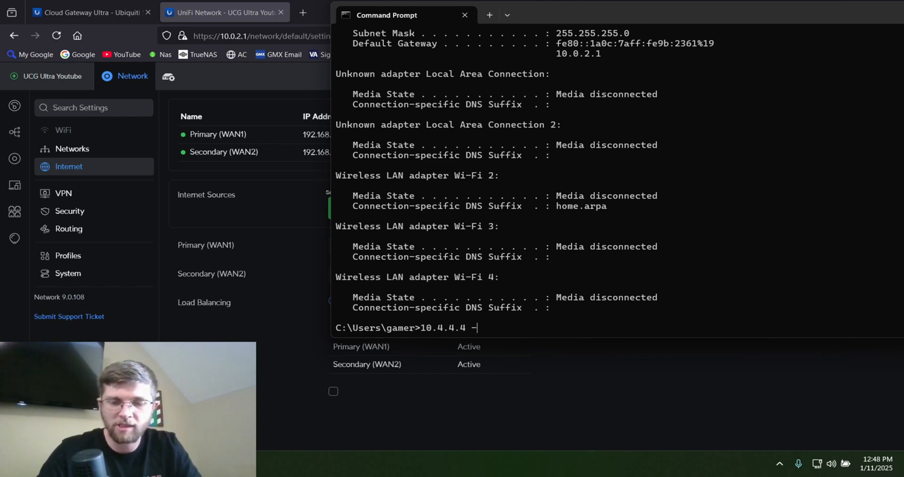
{"action": "type", "text": "t"}
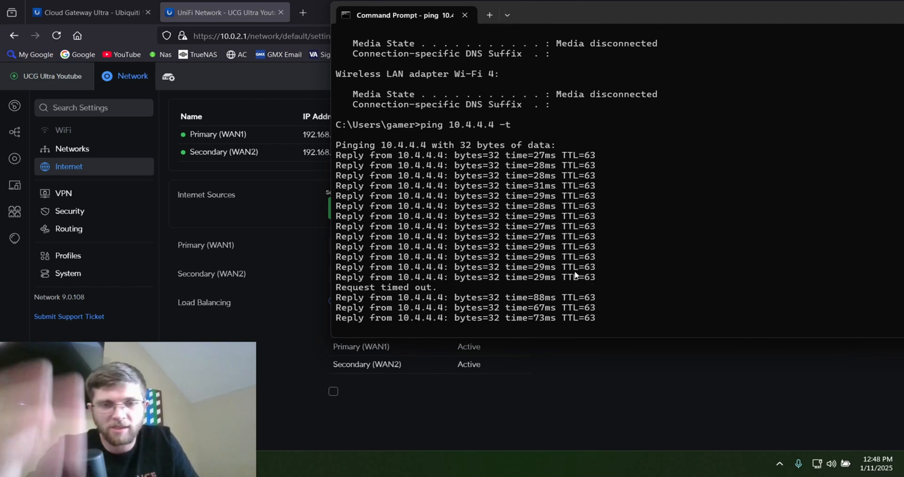
{"action": "scroll", "scroll_direction": "down", "scroll_amount": 3}
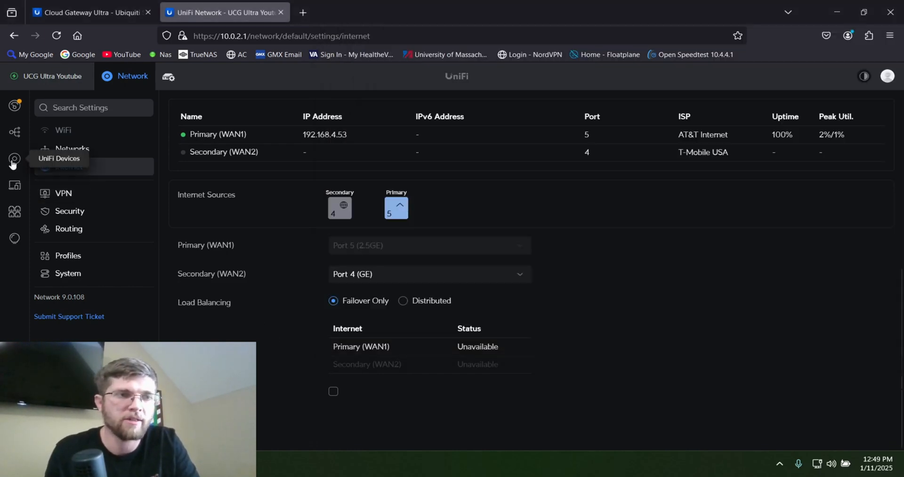
Open UniFi Devices and the UCG Ultra Youtube gateway's details panel.
{"action": "left_click", "coordinate": [14, 158]}
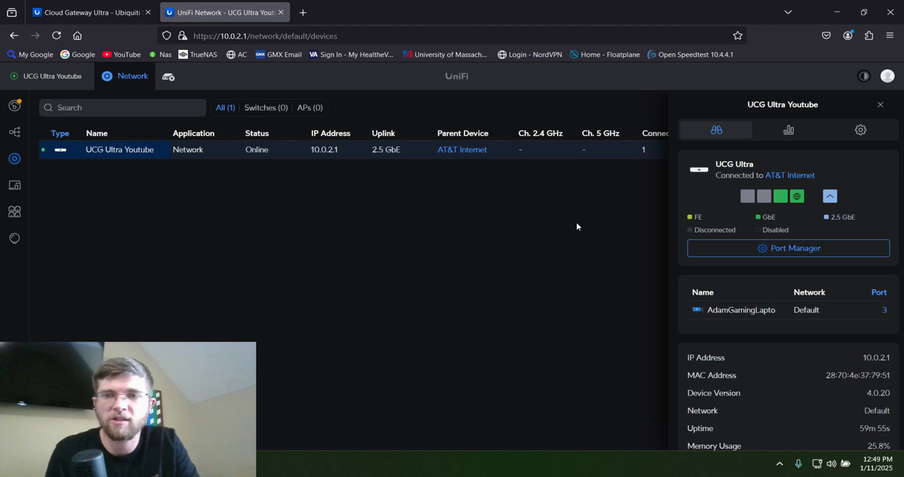
{"action": "left_click", "coordinate": [789, 247]}
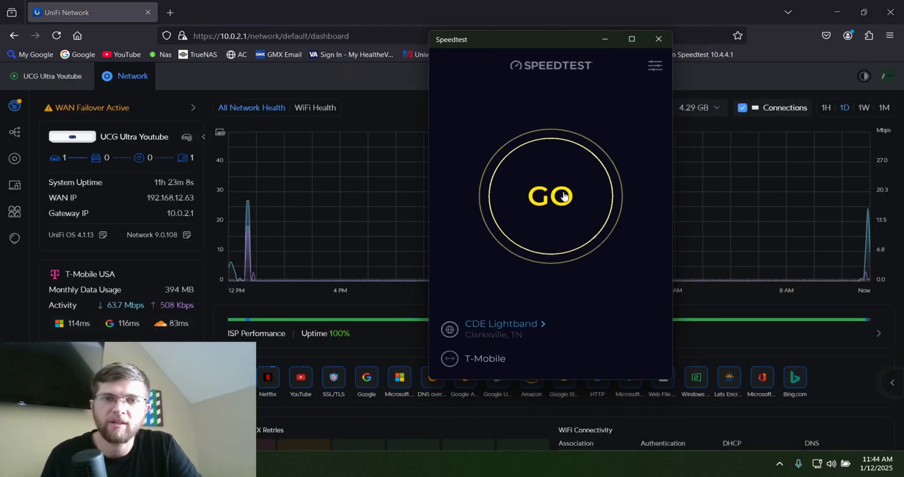
Start a Speedtest run over T-Mobile against the CDE Lightband server.
{"action": "left_click", "coordinate": [550, 196]}
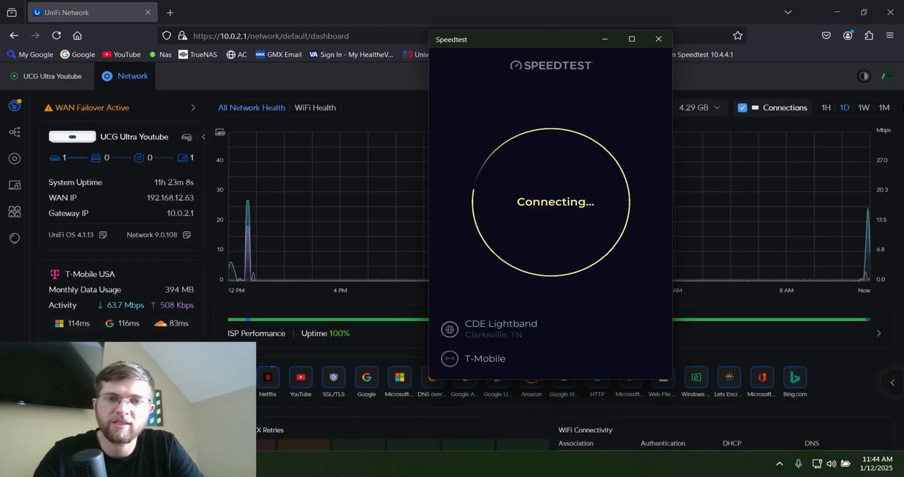